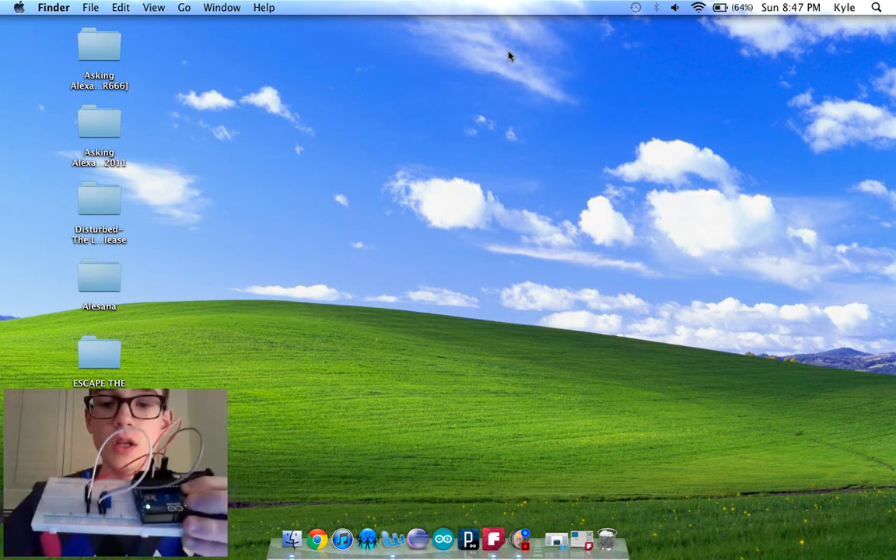
mouse_move(446, 368)
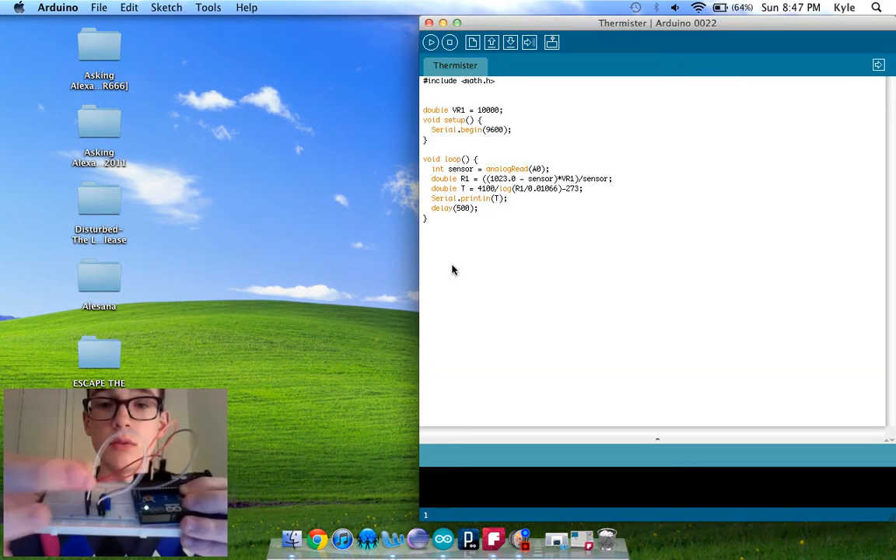
mouse_move(431, 43)
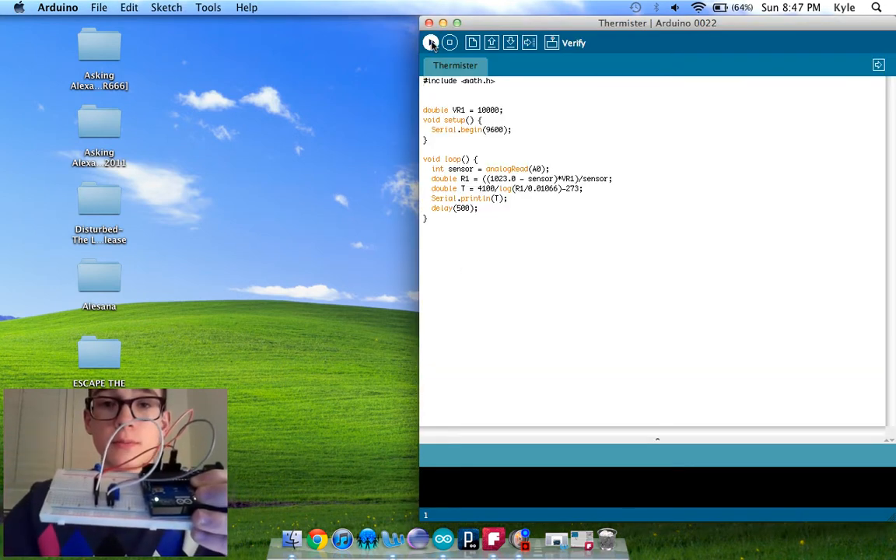
- Verify the Thermister sketch until compilation finishes with a 3998-byte binary
left_click(431, 42)
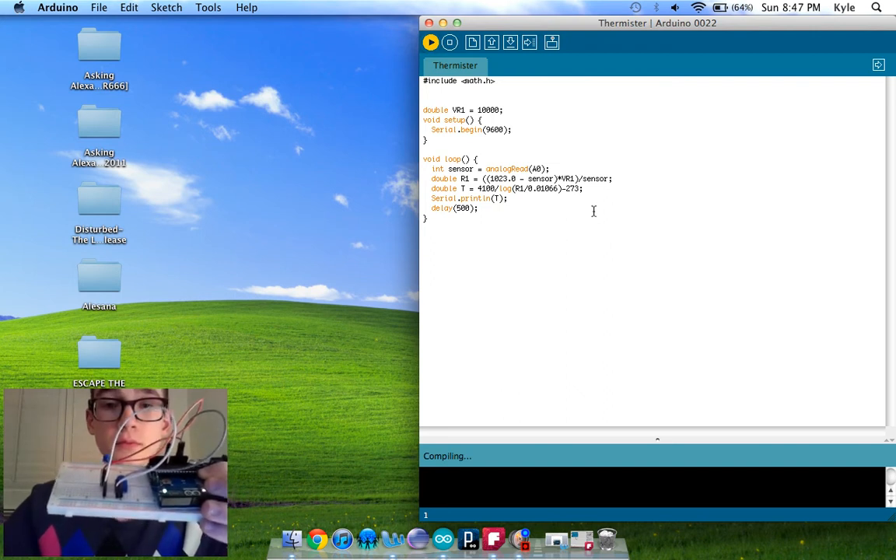
left_click(430, 42)
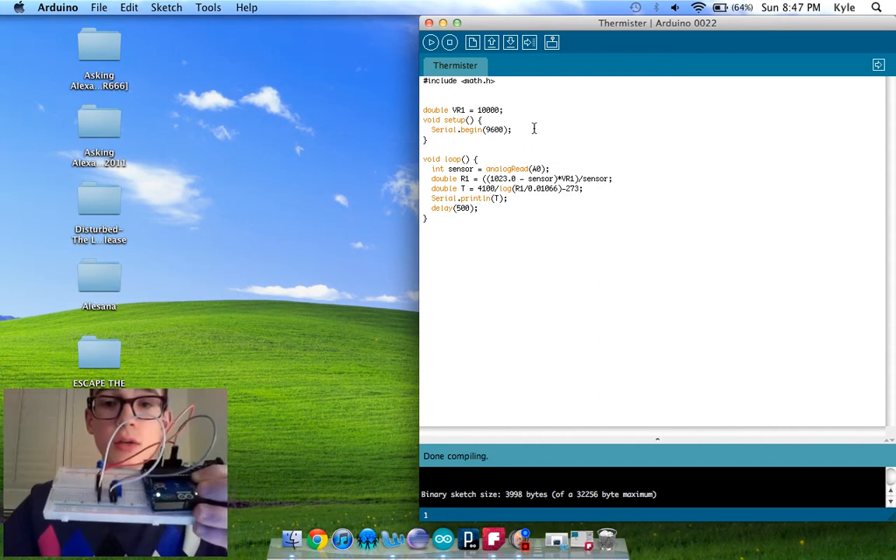
- Upload the sketch, confirm temperatures near 20.5 print, then close the readings window
left_click(552, 42)
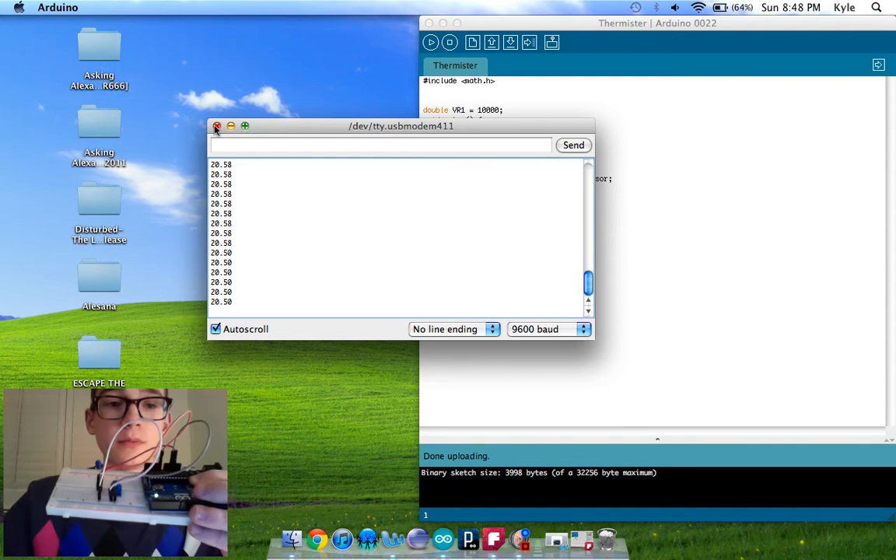
left_click(217, 126)
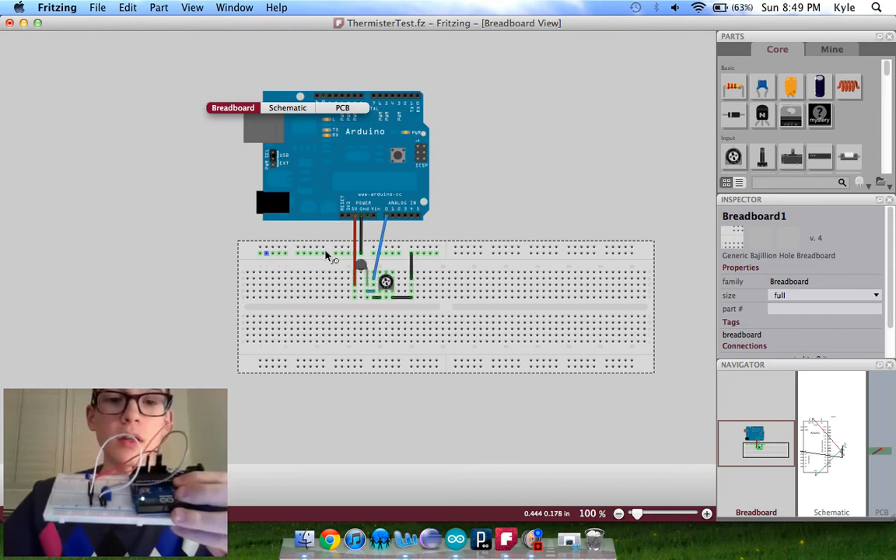
mouse_move(366, 243)
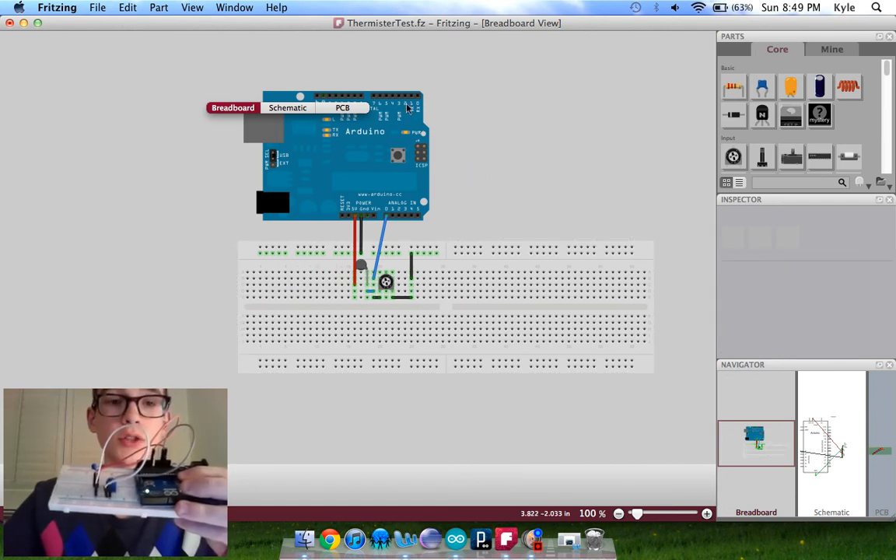
left_click(287, 107)
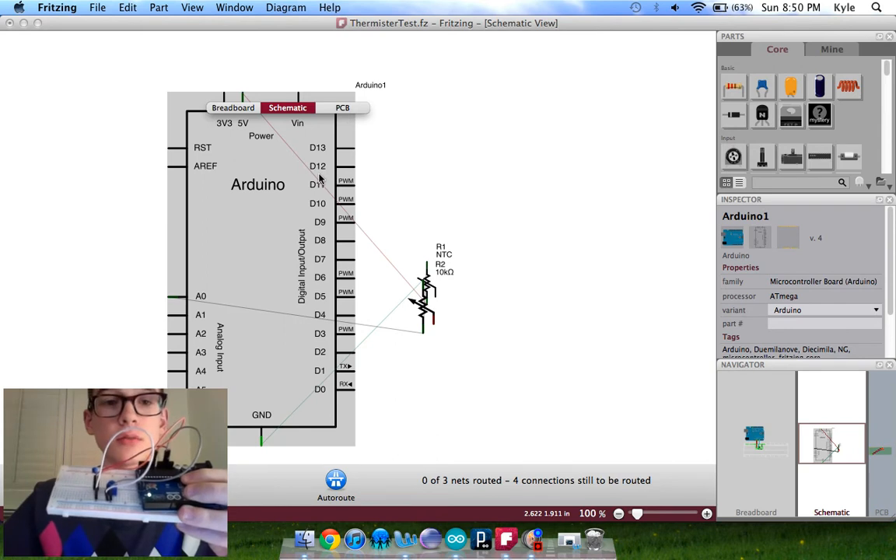
left_click(234, 107)
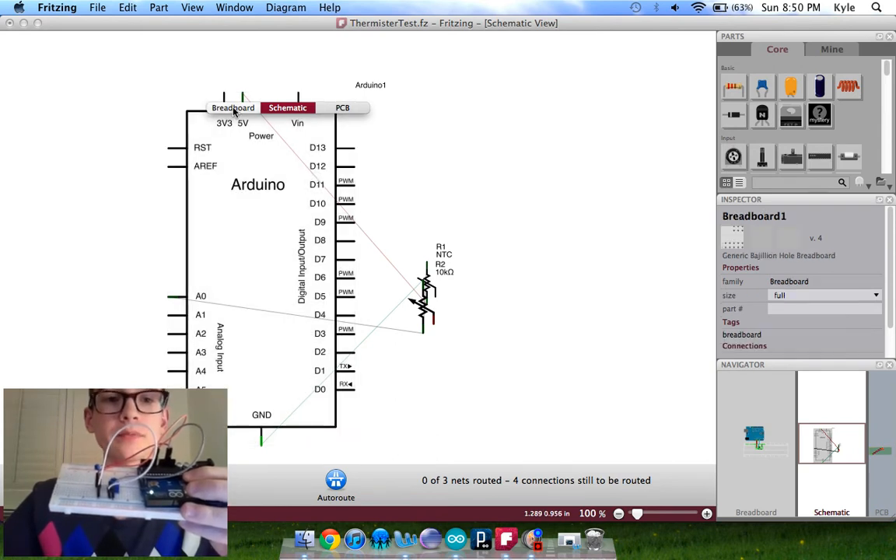
left_click(233, 107)
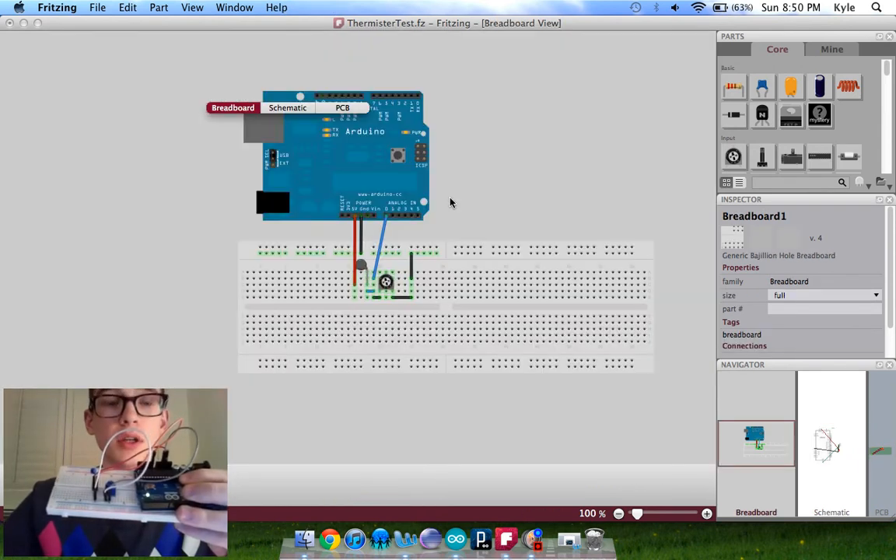
- Export the parts list as ThermisterTest_bom to the Desktop
left_click(98, 7)
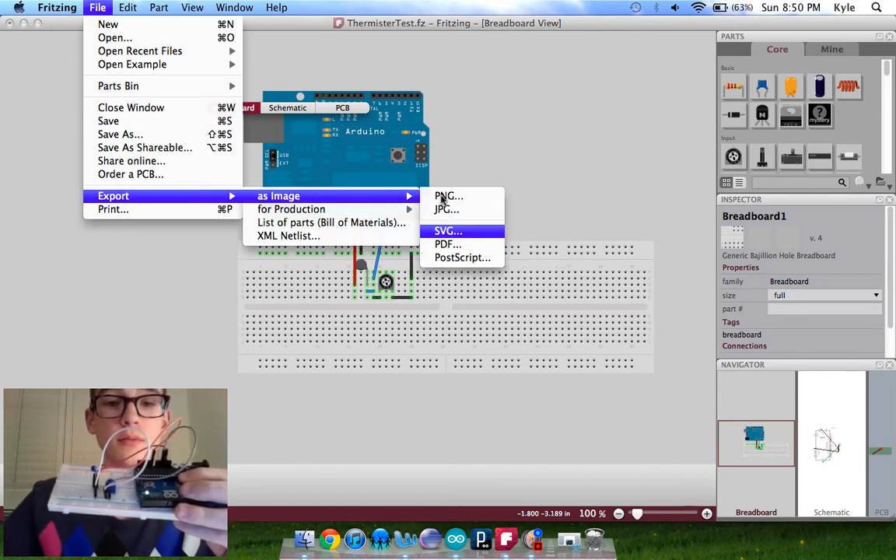
mouse_move(448, 195)
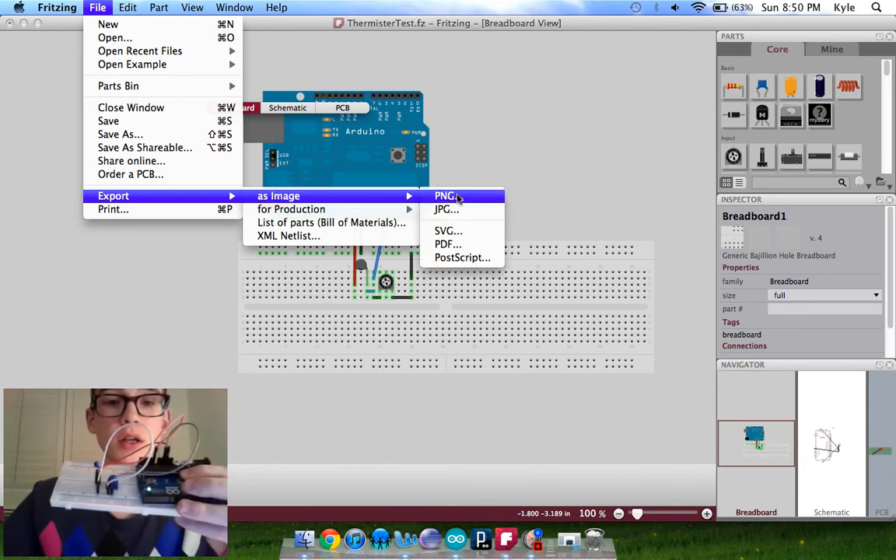
mouse_move(291, 208)
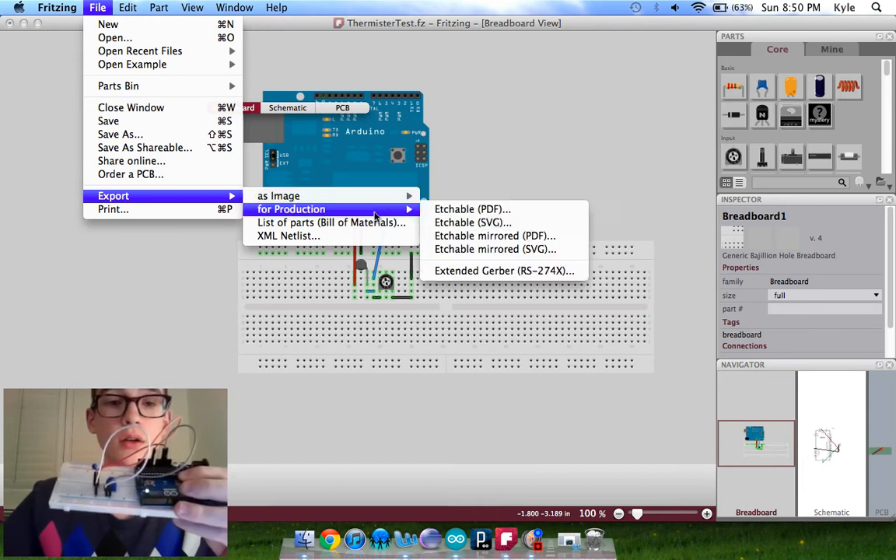
mouse_move(350, 222)
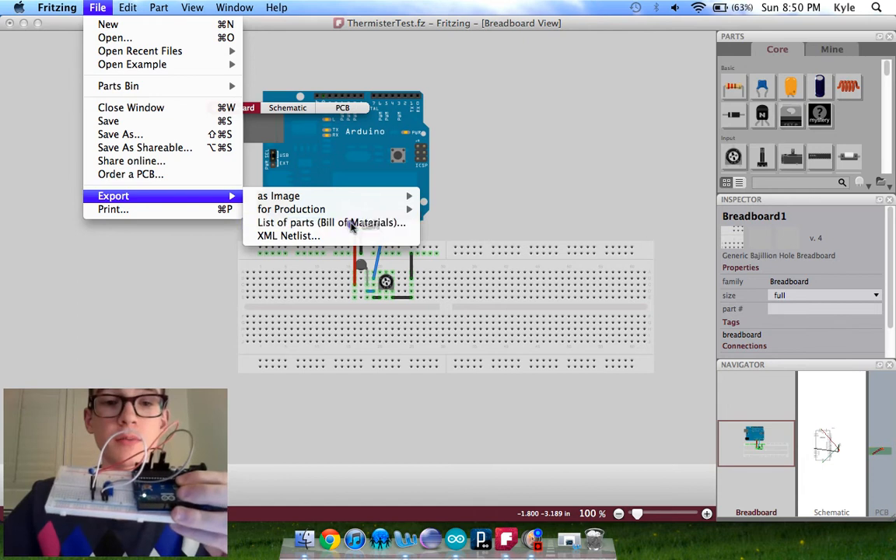
left_click(331, 222)
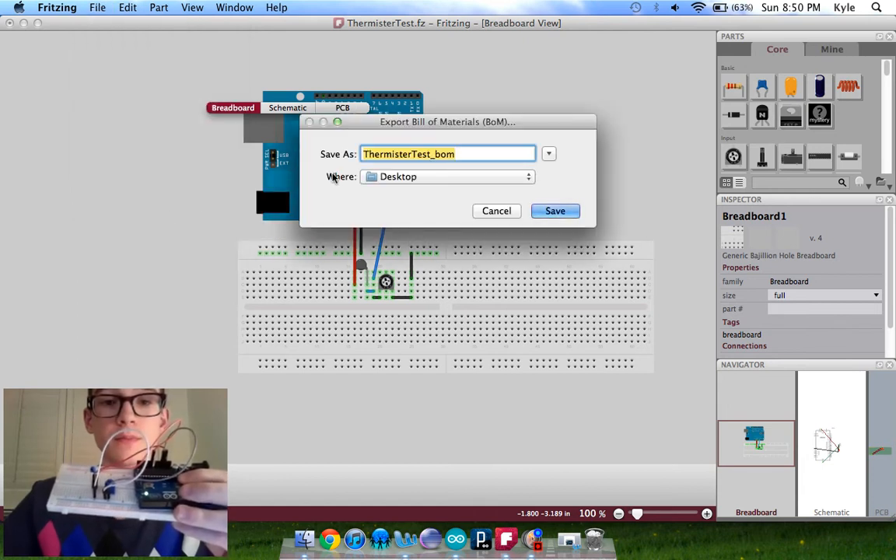
left_click(555, 211)
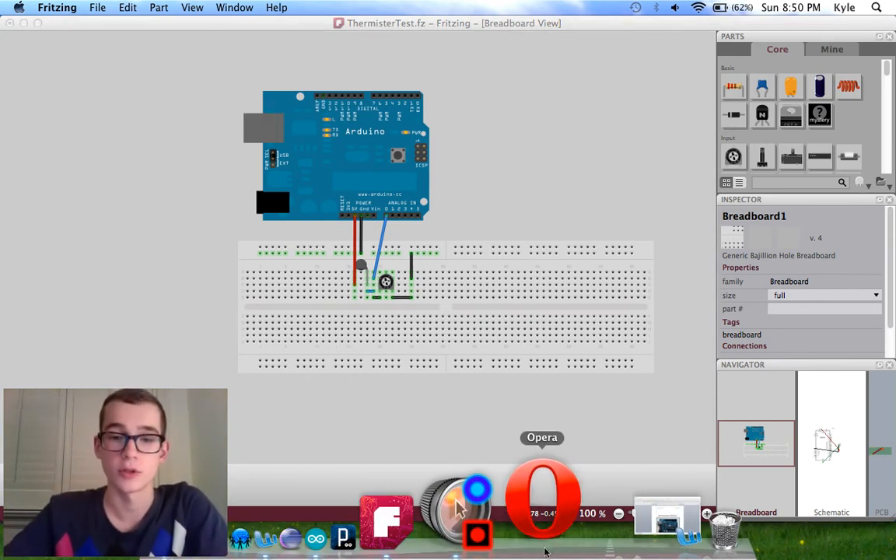
mouse_move(597, 218)
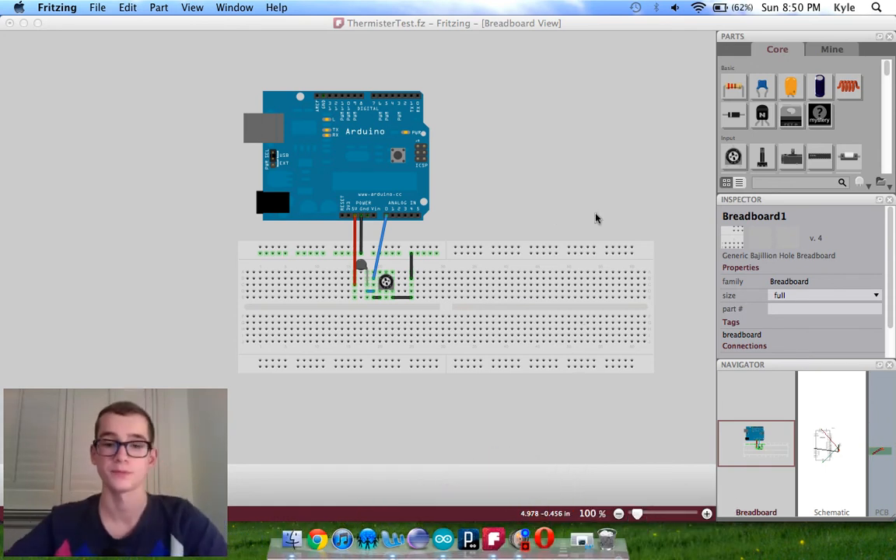
mouse_move(305, 508)
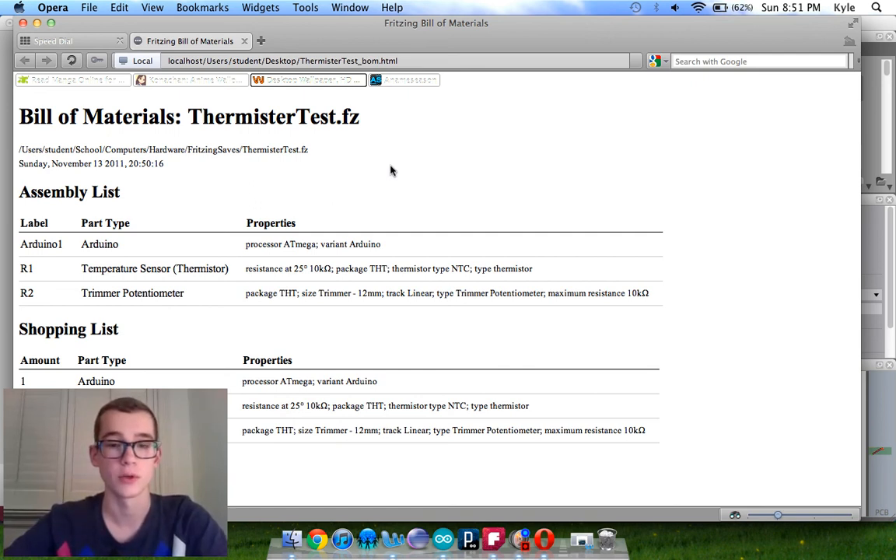
mouse_move(511, 498)
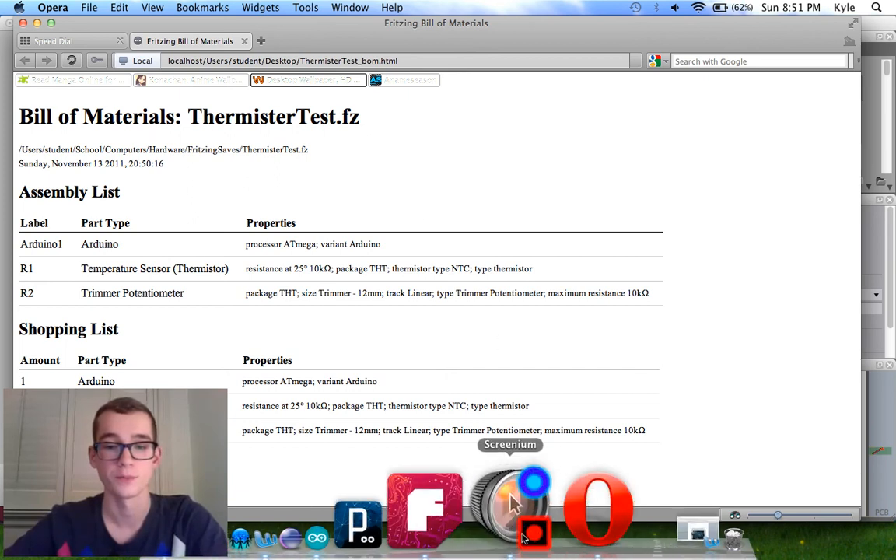
mouse_move(579, 169)
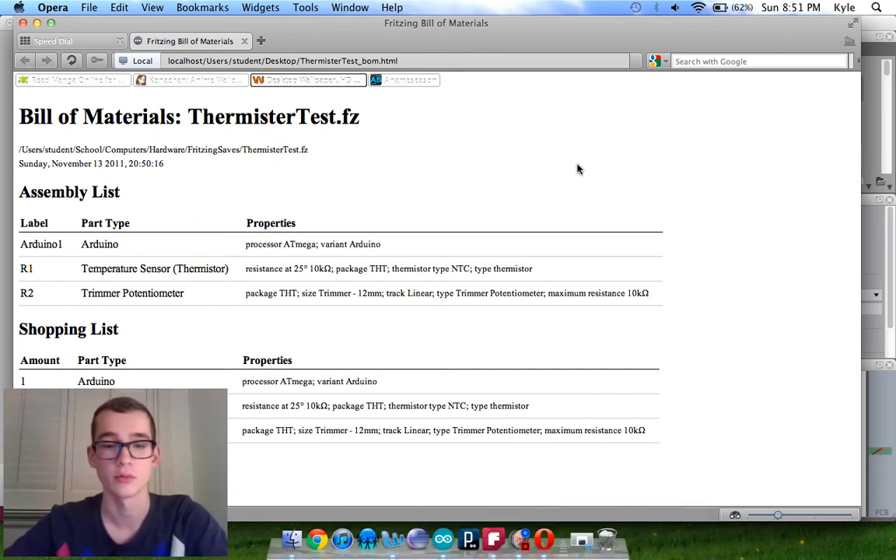